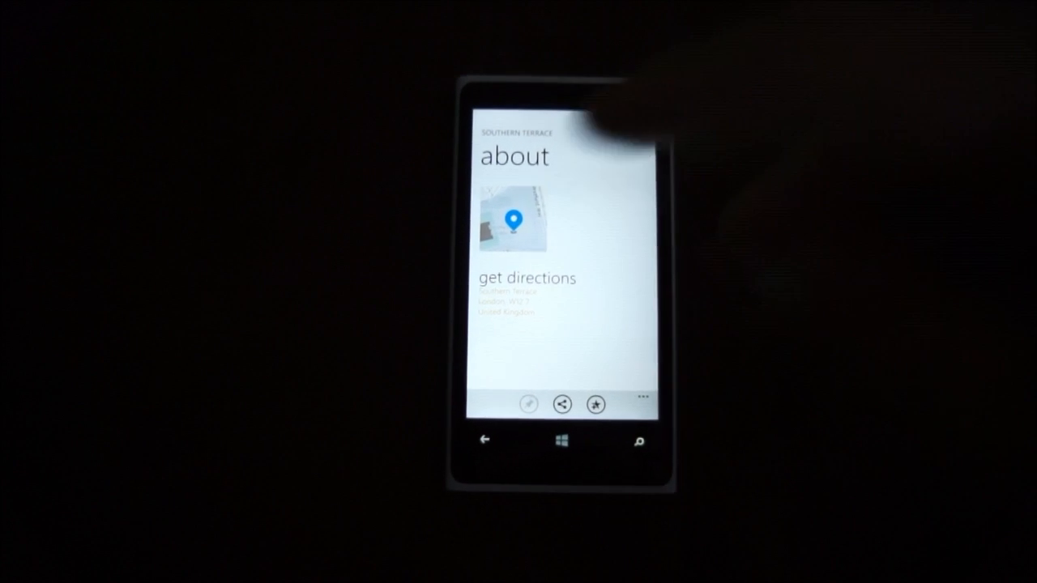
# - Open Southern Terrace's map thumbnail to see it pinned on the full map
pyautogui.click(516, 223)
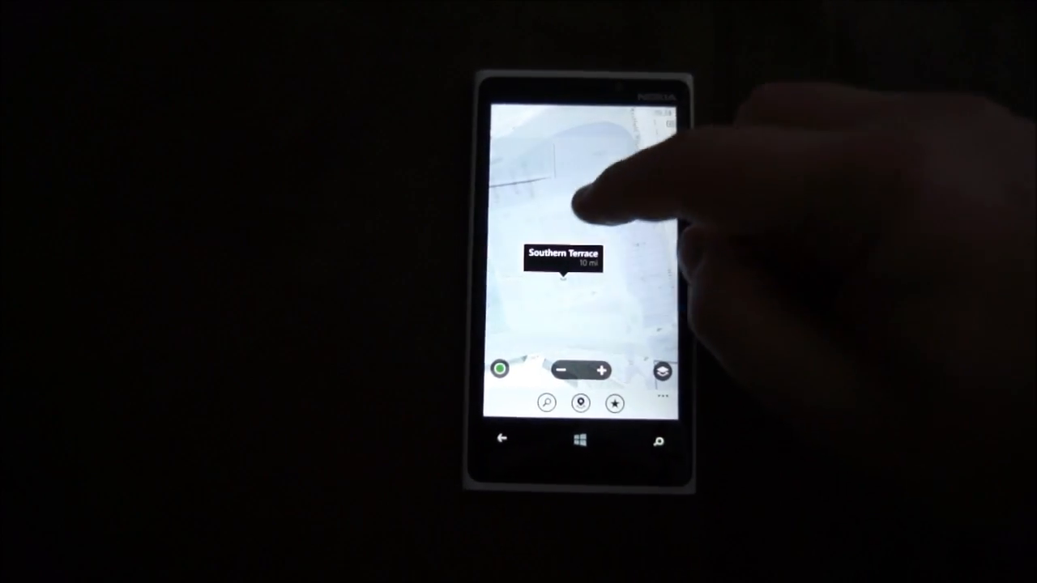
# - Pan the map downward around the Southern Terrace pin and Westfield London venue
pyautogui.moveTo(592, 186); pyautogui.dragTo(551, 308)
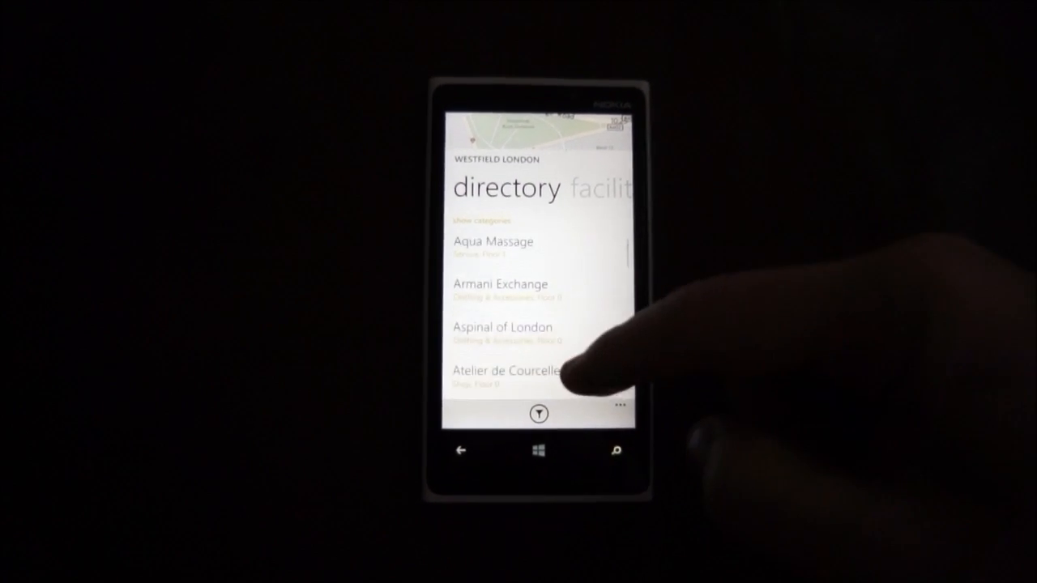
# - Scroll down the Westfield London store directory past Aqua Massage and Armani Exchange
pyautogui.scroll(-3)
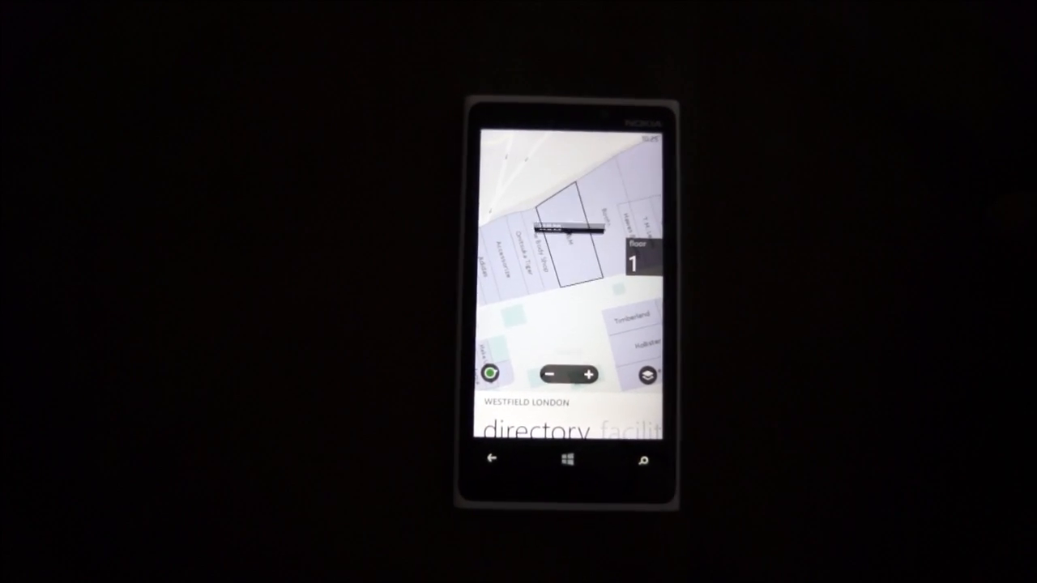
# - Select the Boots outline on the floor 1 map and open its about page
pyautogui.click(563, 227)
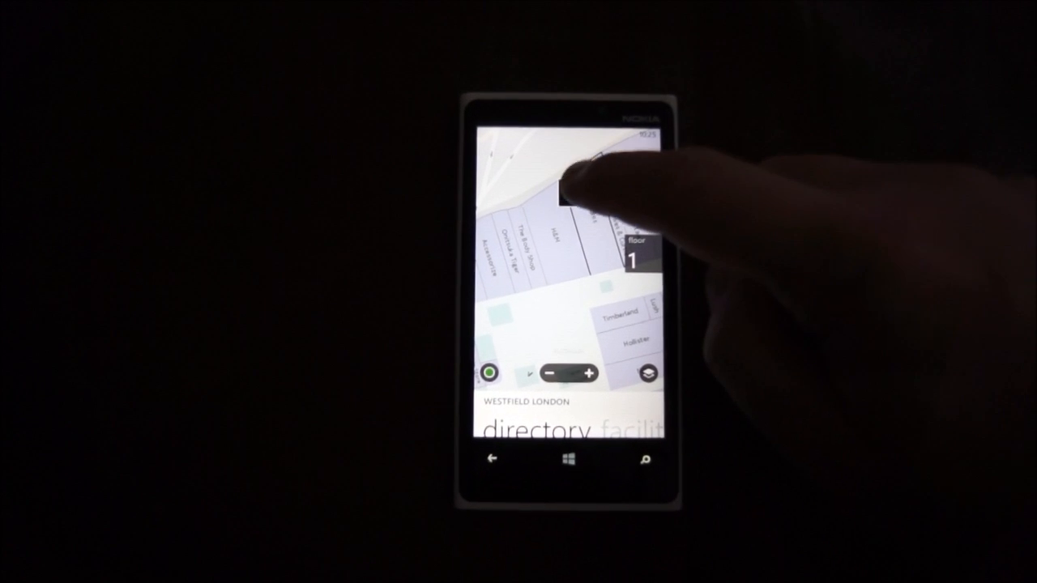
pyautogui.click(567, 202)
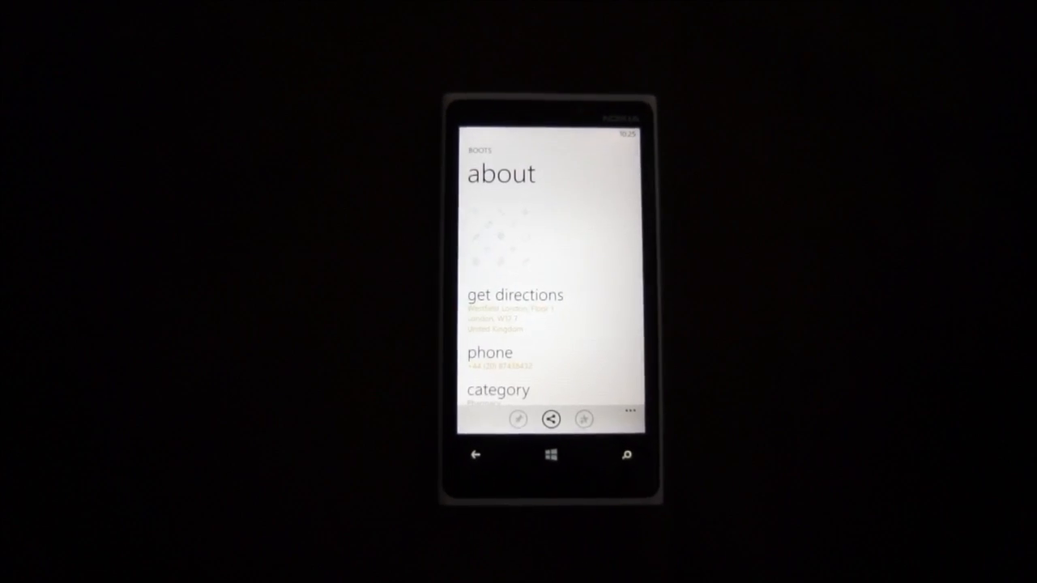